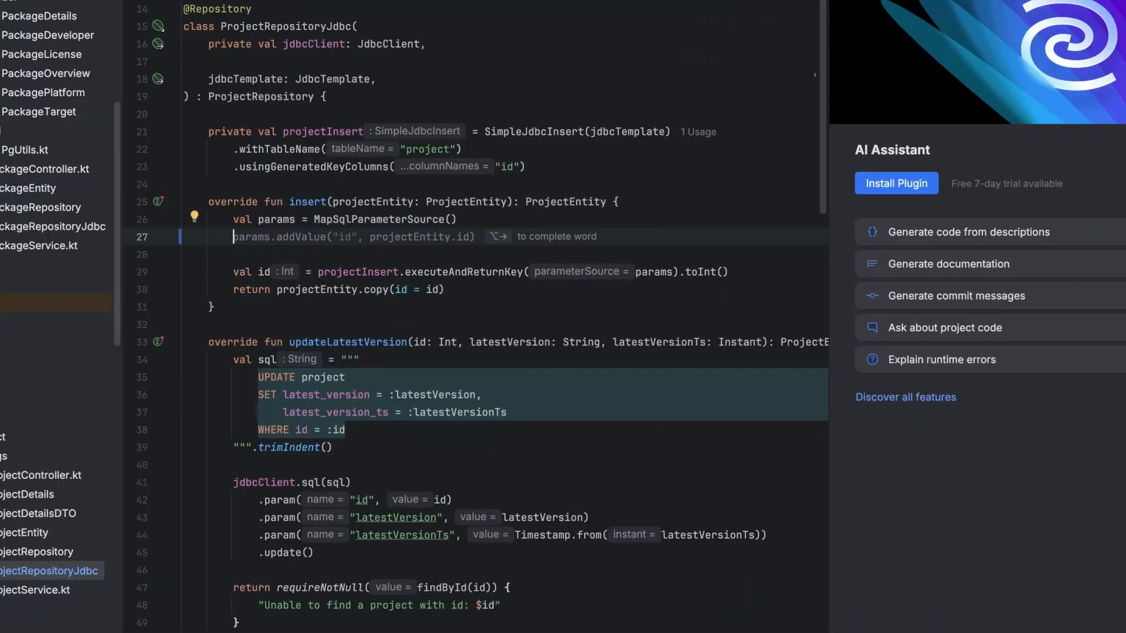
# Step: Write a params.addValue call for projectEntity.description and start 'val prefix' to trigger inline completion
pyautogui.write('params.addValue( paramName = "description", value = projectEntity.description)')
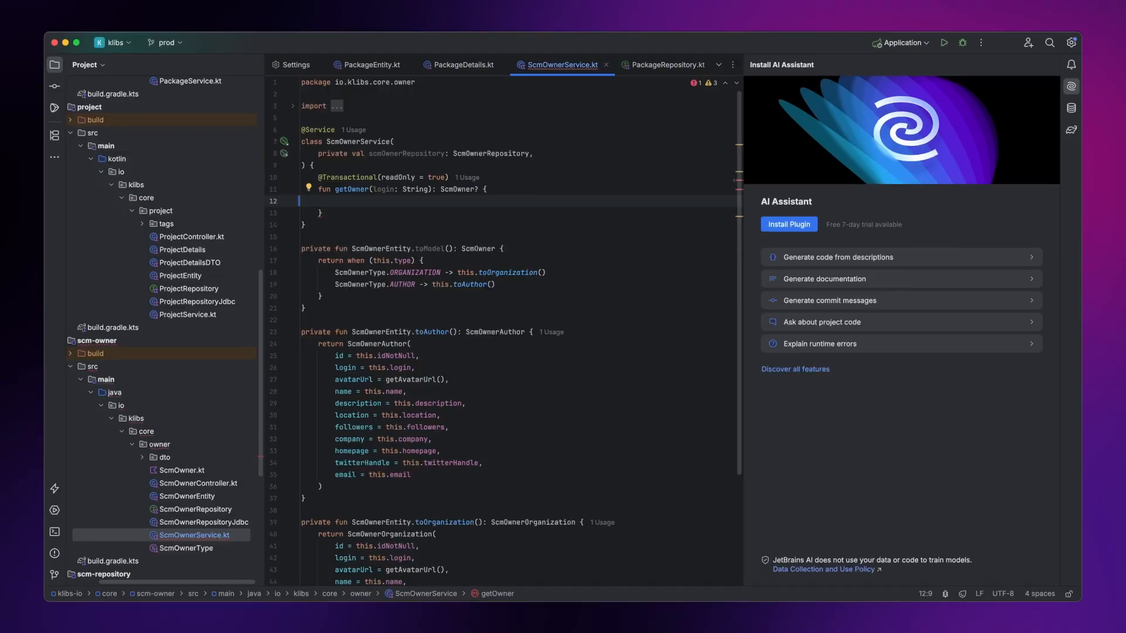
pyautogui.write('val prefix')
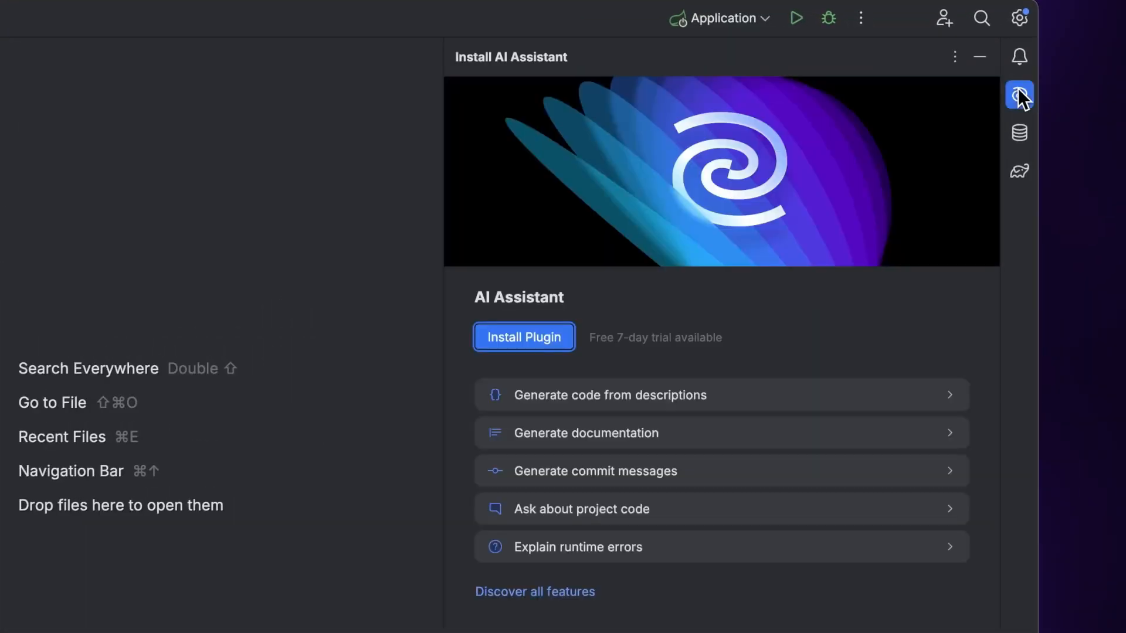
pyautogui.moveTo(537, 324)
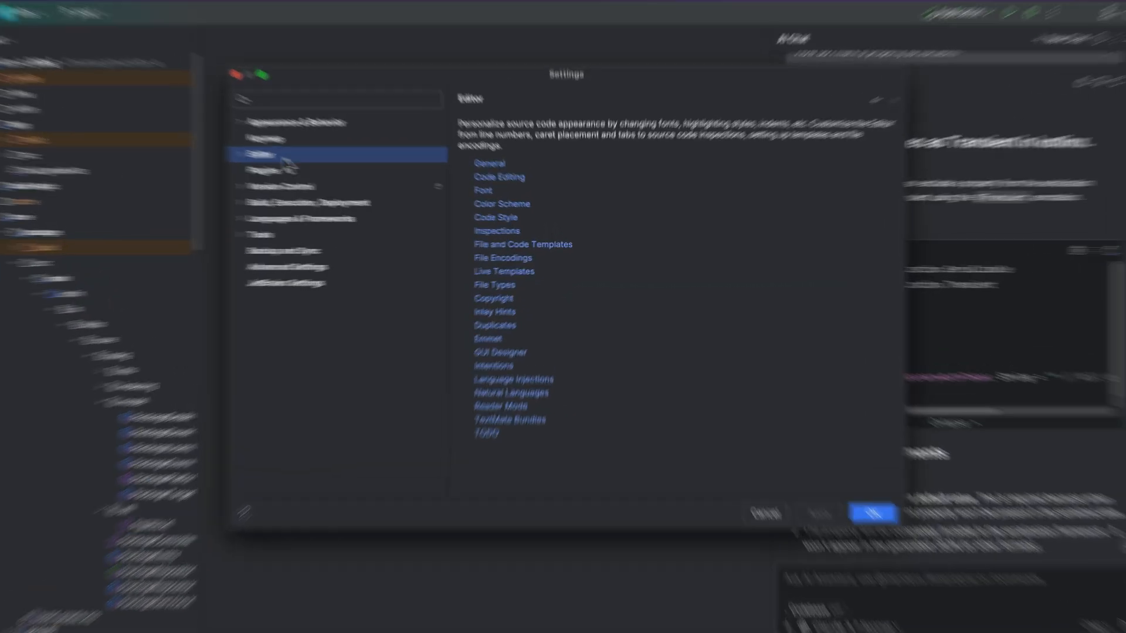
# Step: View AI Assistant's settings under Tools, then expand Editor > General in Settings
pyautogui.click(128, 225)
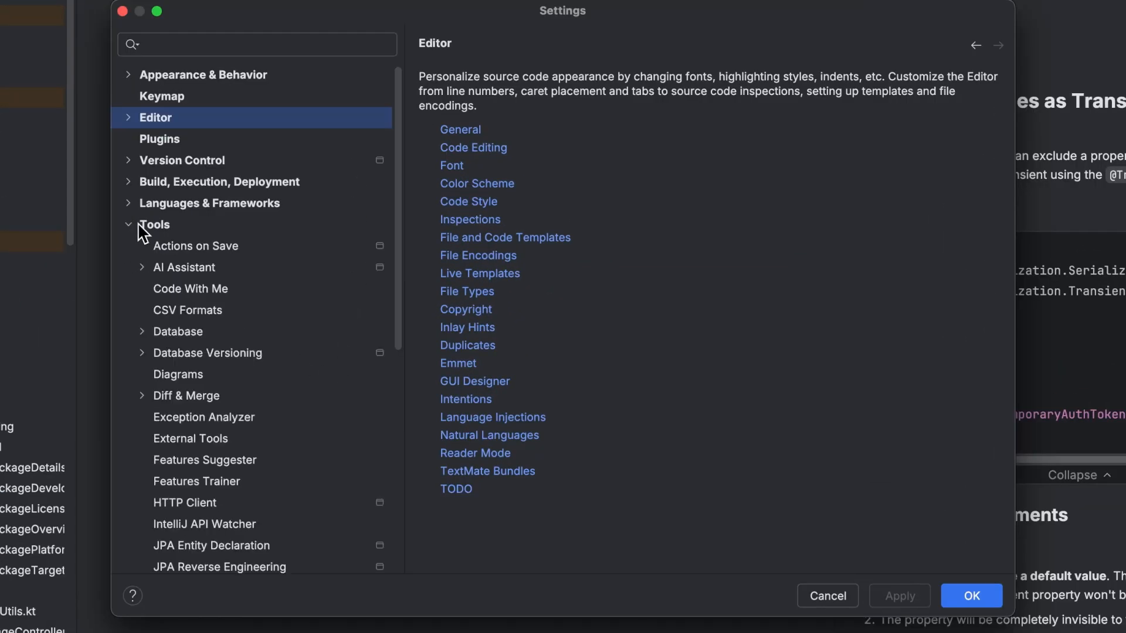
pyautogui.click(188, 267)
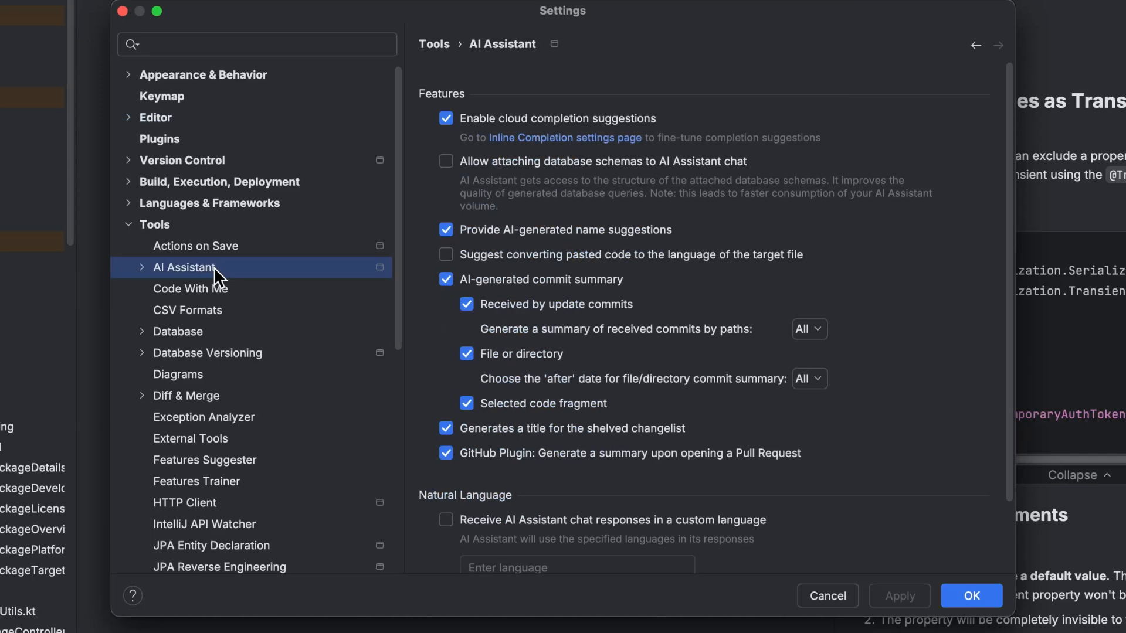
pyautogui.click(129, 224)
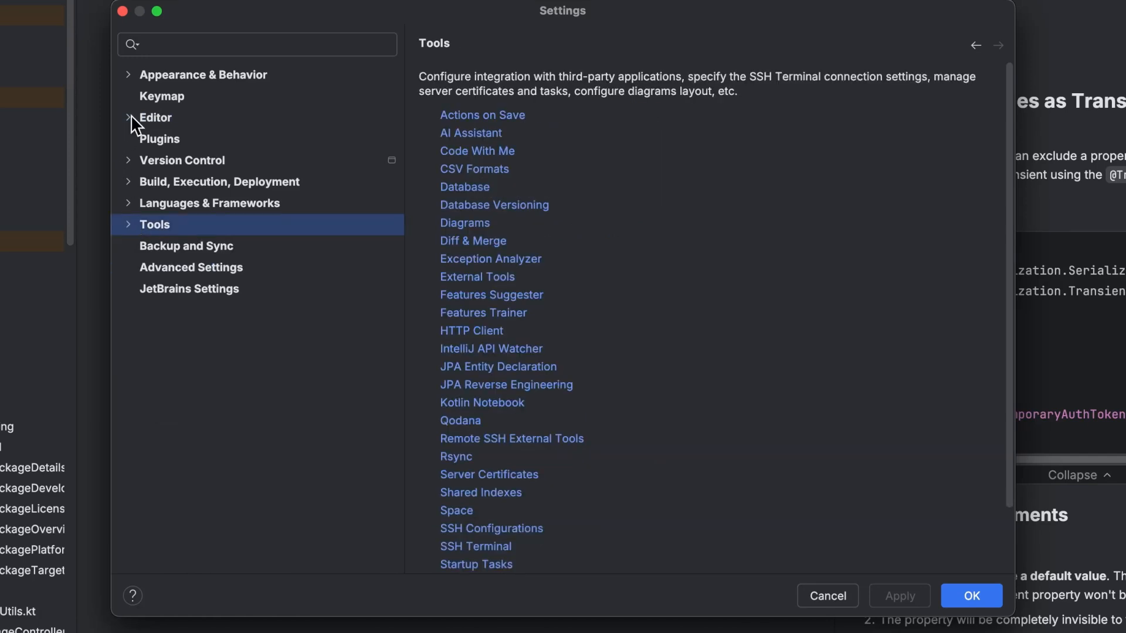
pyautogui.click(129, 117)
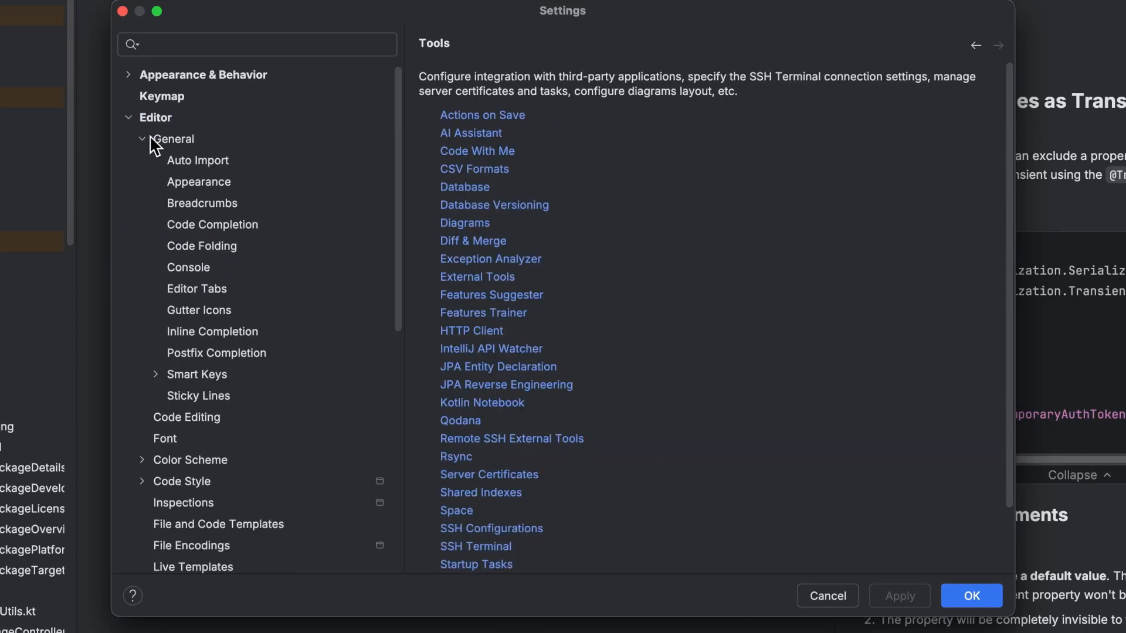
pyautogui.click(212, 331)
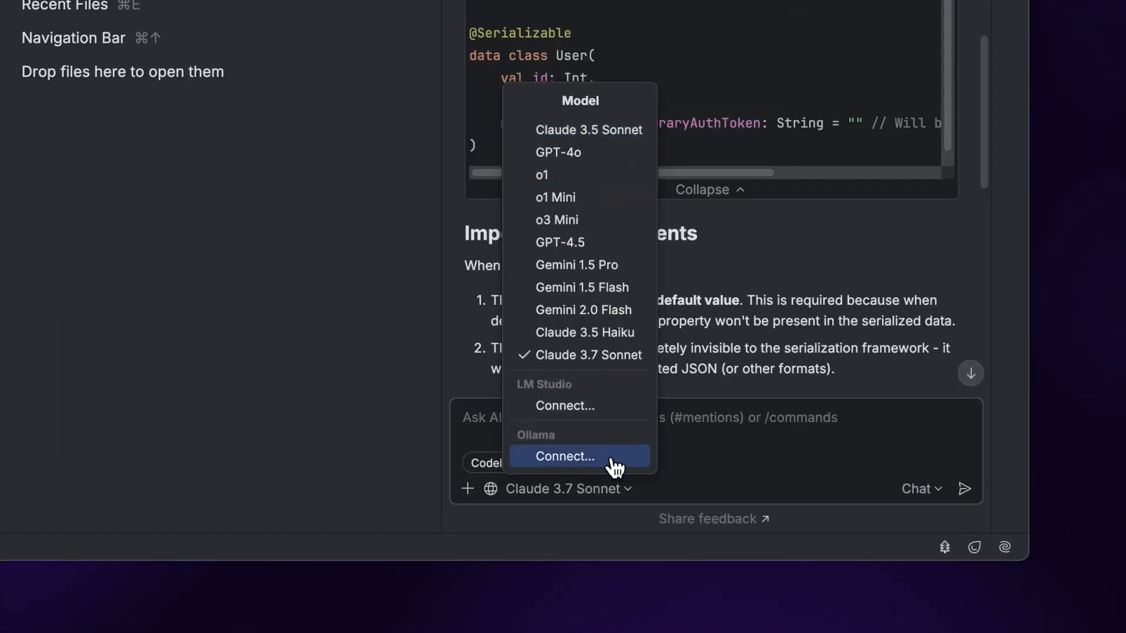
# Step: Choose Ollama Connect from the model list and enable LM Studio and Ollama providers, saving the settings
pyautogui.click(564, 456)
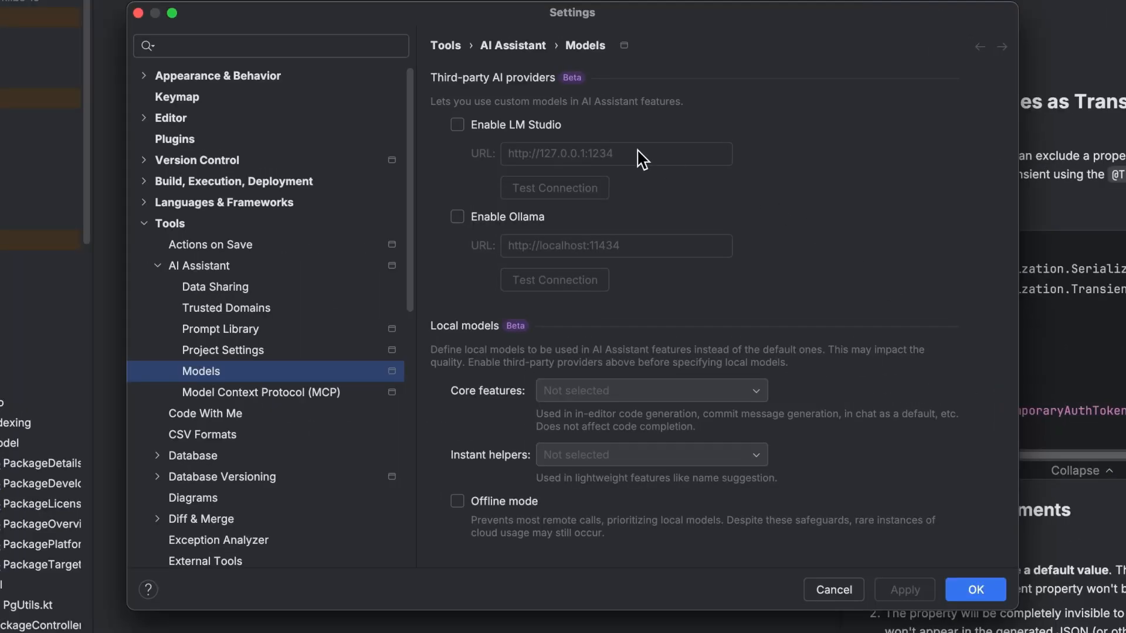
pyautogui.click(457, 217)
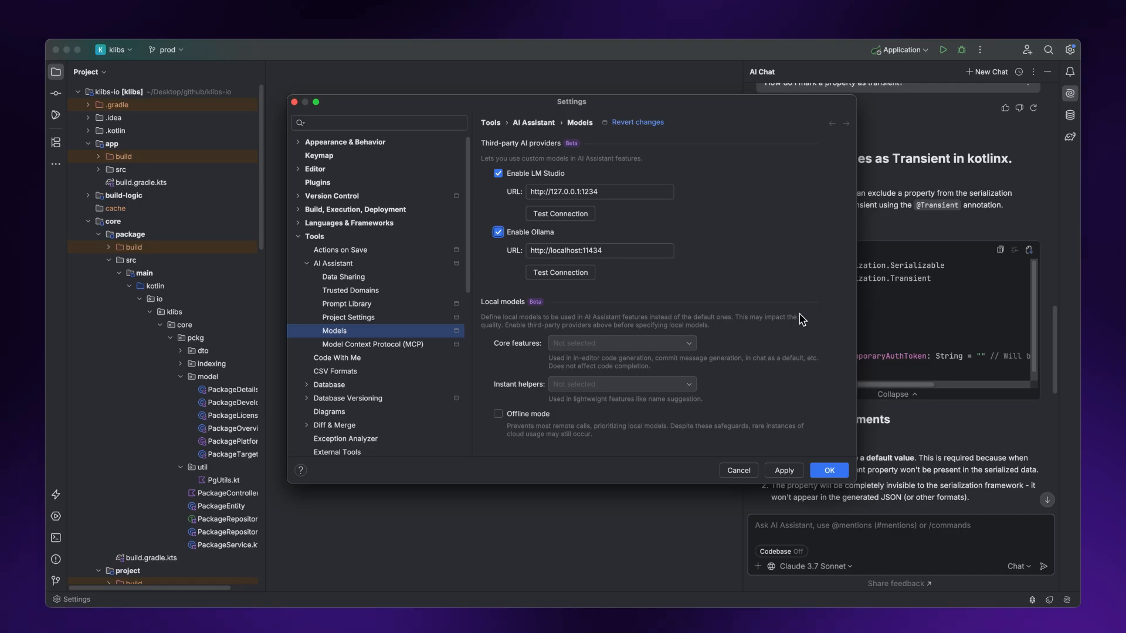
pyautogui.click(828, 470)
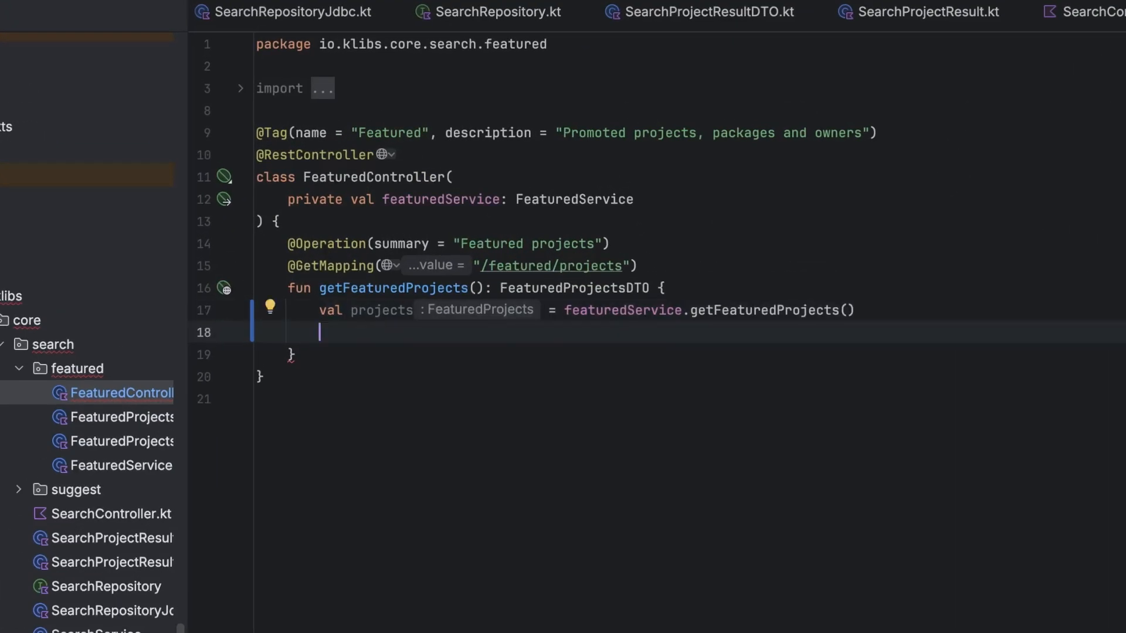
# Step: Write 'return FeaturedProjectsDTO(' for completion, then generate code for findBySerializableName in SearchSort.kt
pyautogui.write('return FeaturedProjectsDTO(')
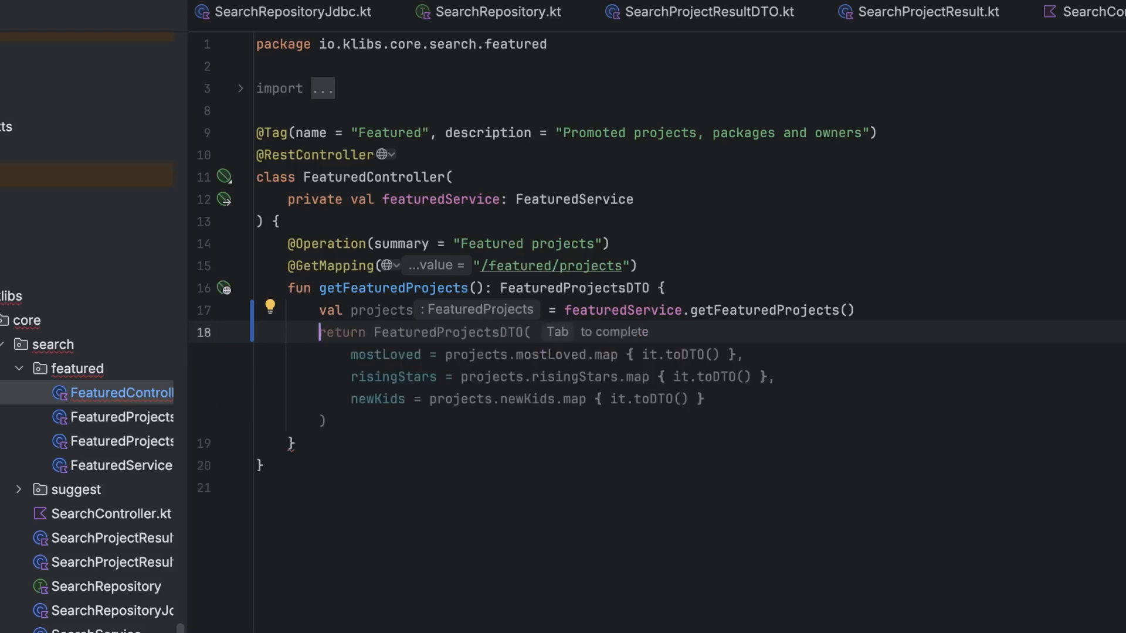
pyautogui.doubleClick(342, 332)
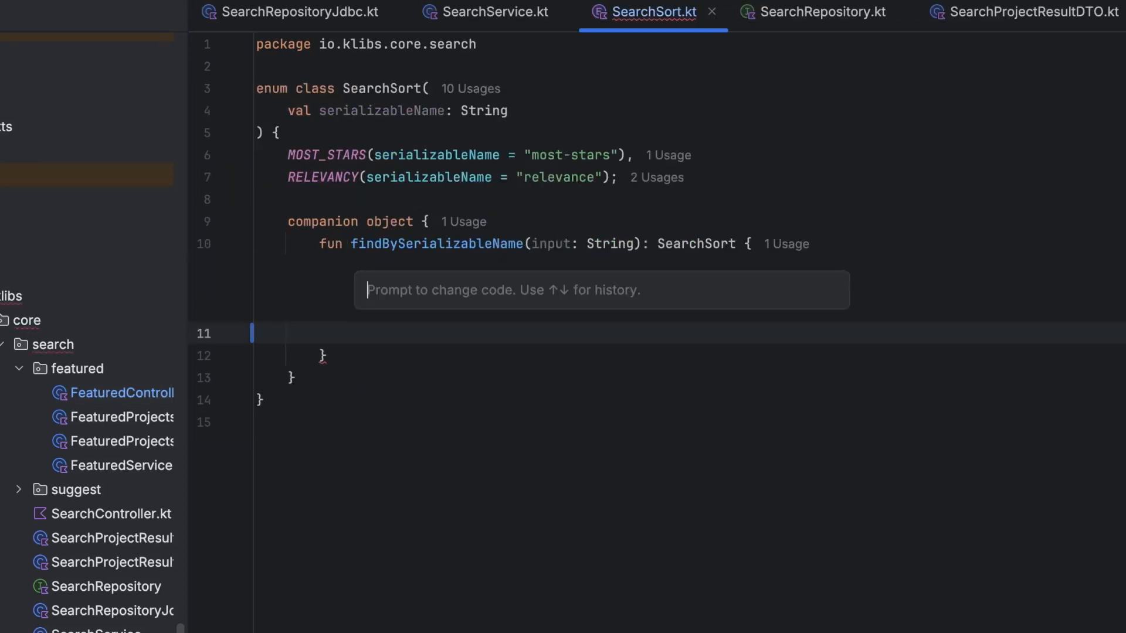
pyautogui.press('Return')
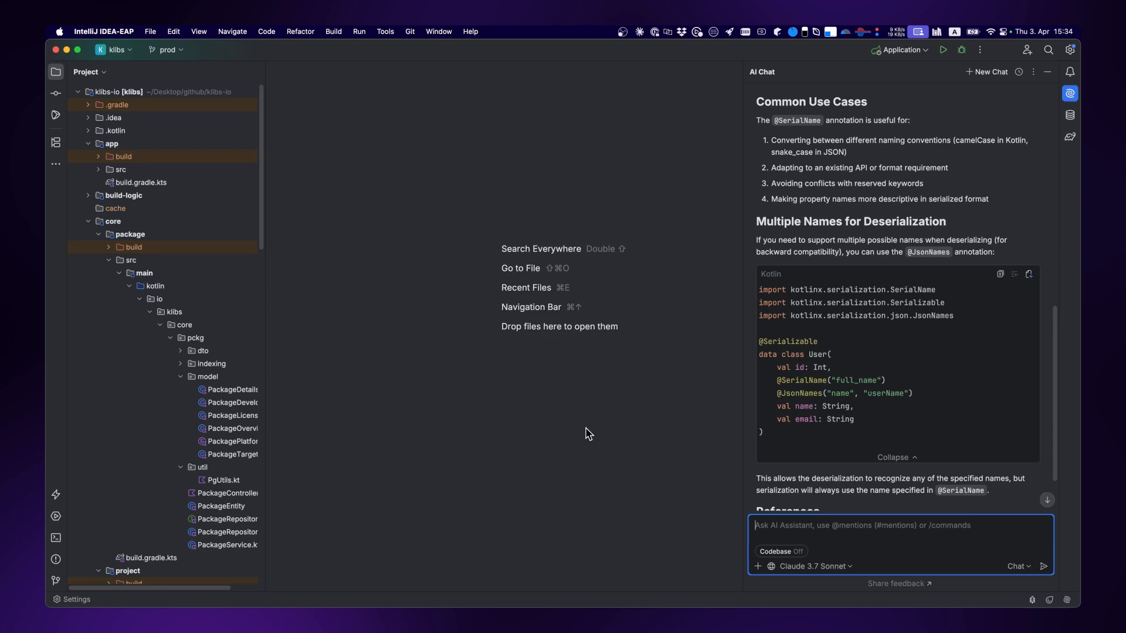
# Step: Ask the chat 'How do I mark a' property as transient, read the answer, and start a new chat
pyautogui.write('How do I mark a')
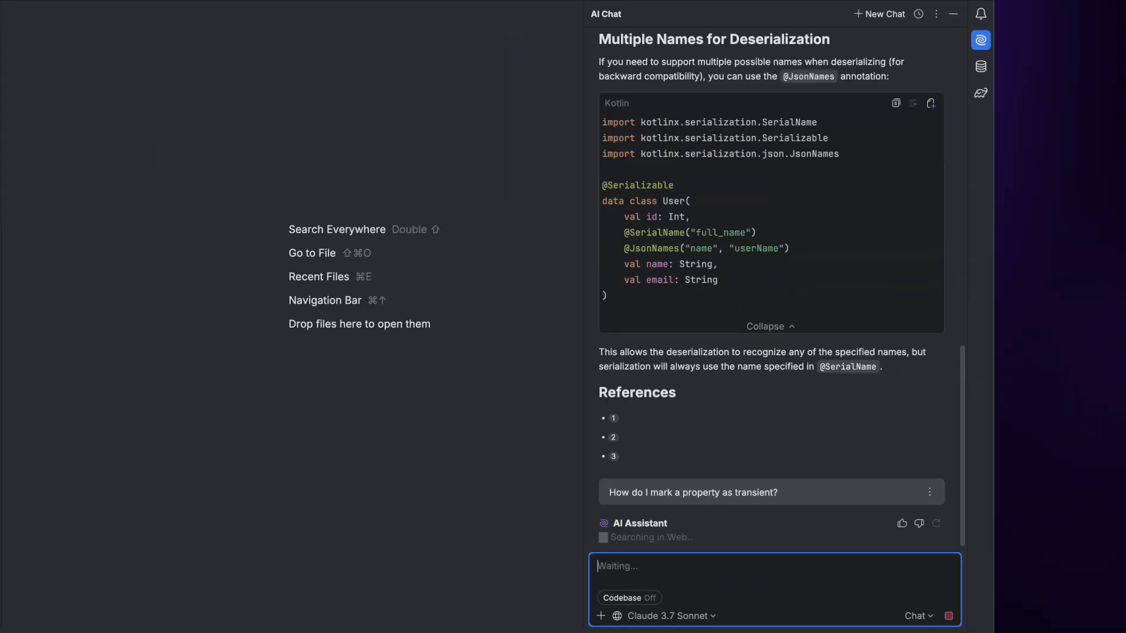
pyautogui.scroll(-3)
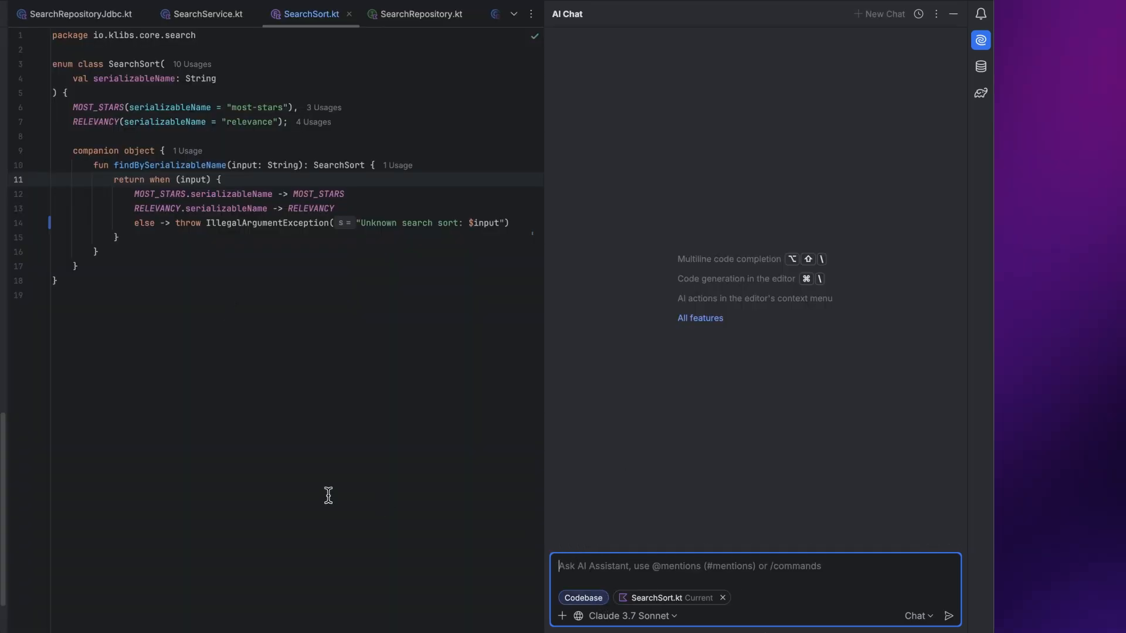
pyautogui.click(948, 616)
pyautogui.write('Change PackageDetails fields ending in "')
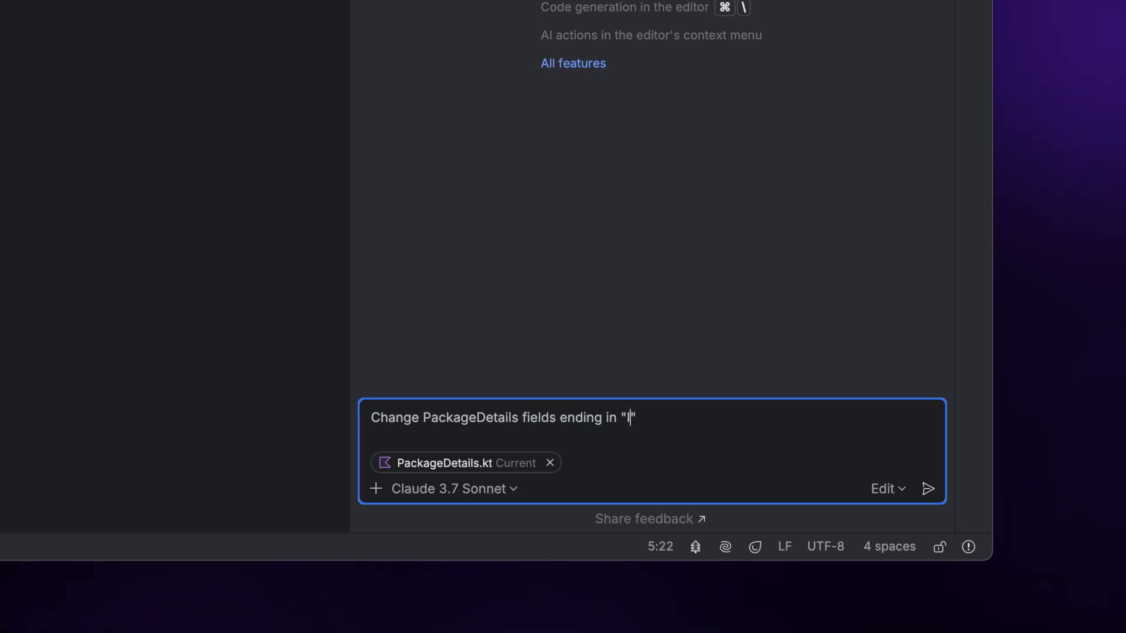
# Step: Send an edit request to rename fields ending in 'Id' to 'Identifier' and adjust related code
pyautogui.write('d" to ending in "Identifier" and adjust')
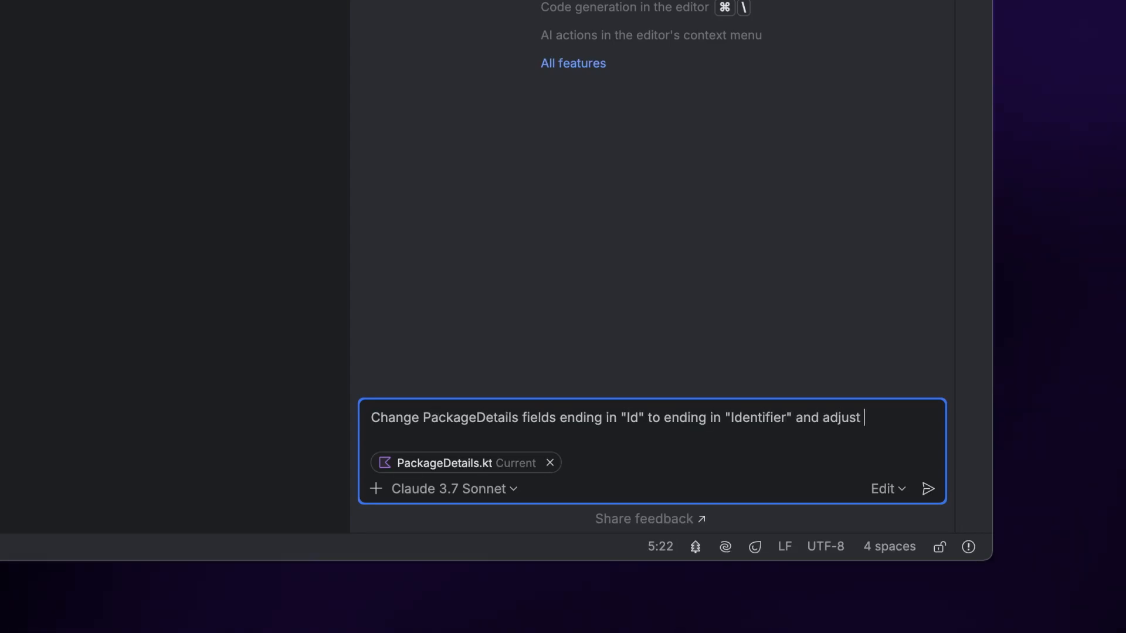
pyautogui.click(927, 488)
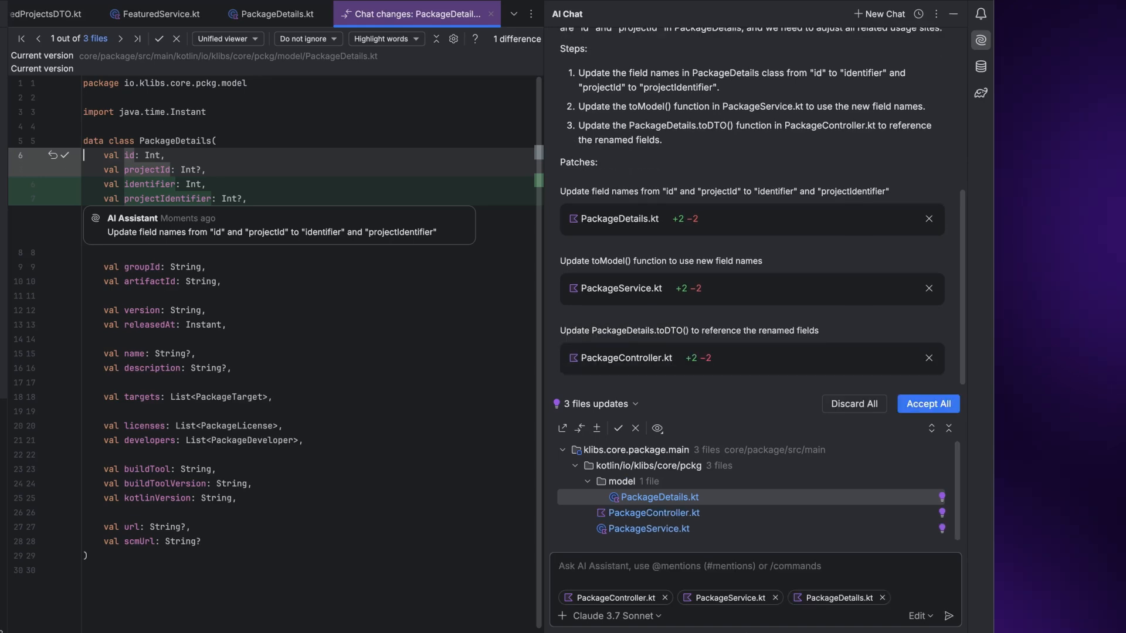
# Step: Review the PackageService.kt diff and accept all proposed file changes
pyautogui.click(647, 529)
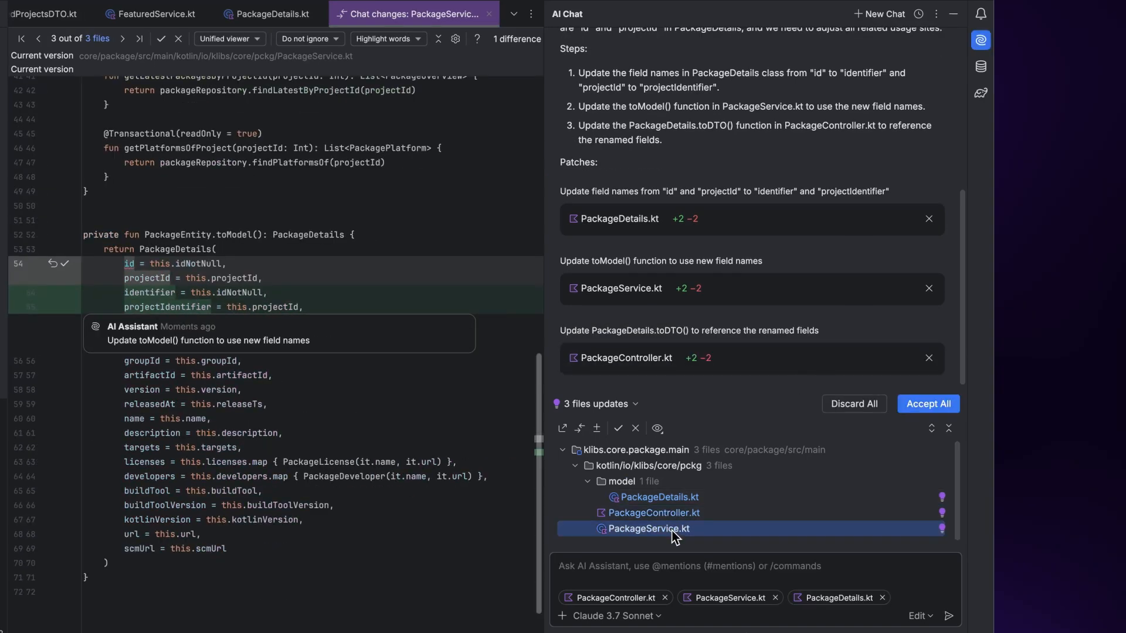
pyautogui.click(927, 404)
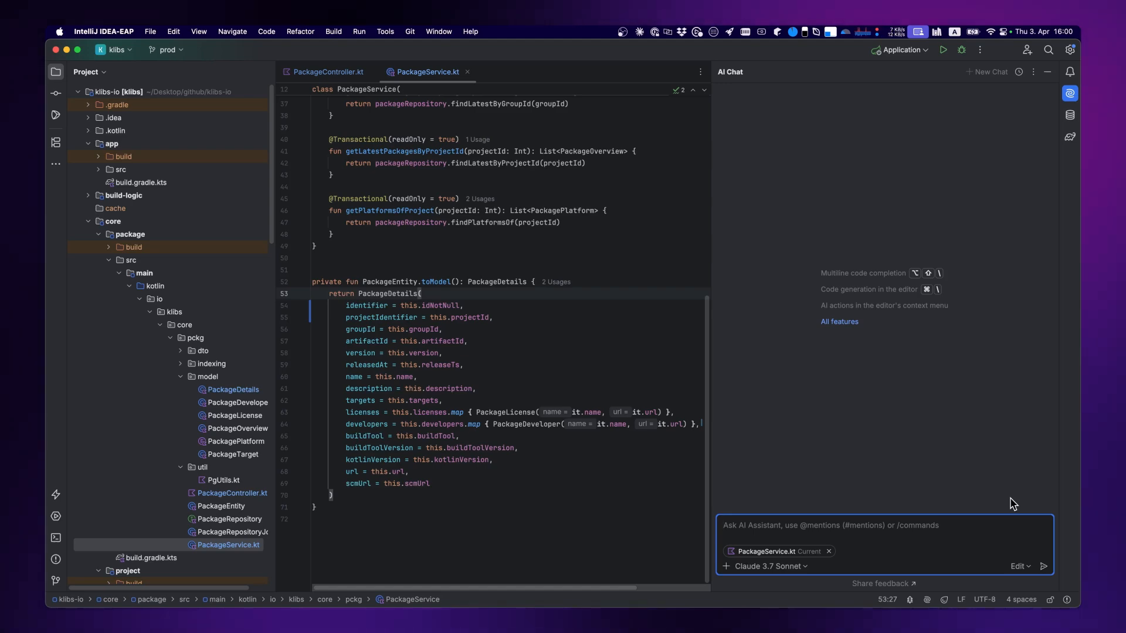
# Step: Switch the assistant from Edit to Chat mode and list recent commits to attach as context
pyautogui.click(1019, 567)
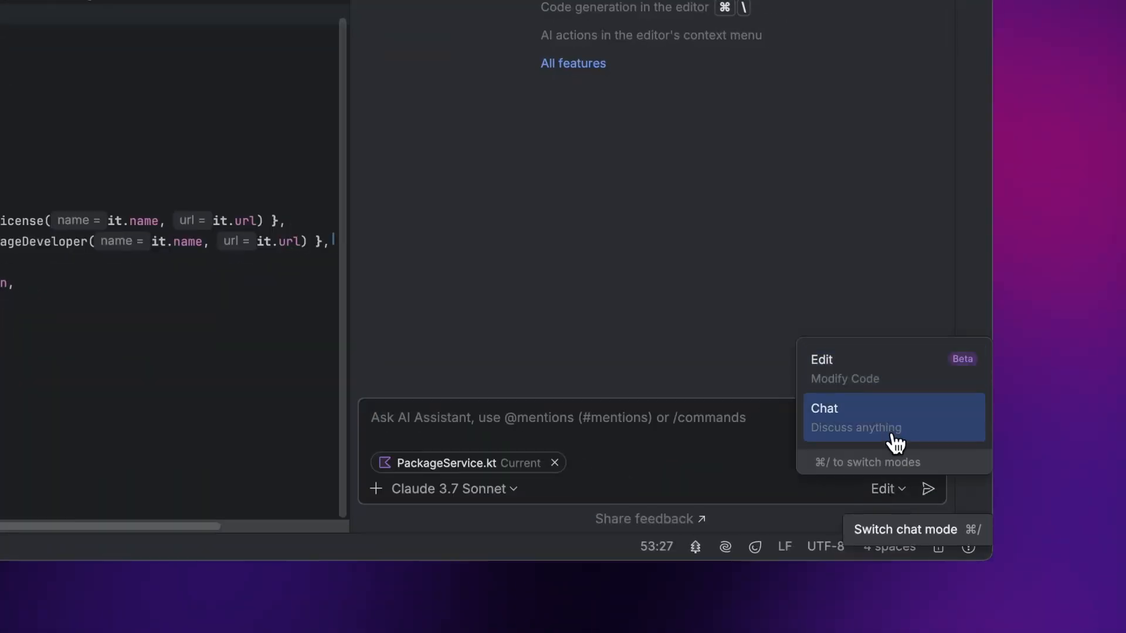
pyautogui.click(855, 408)
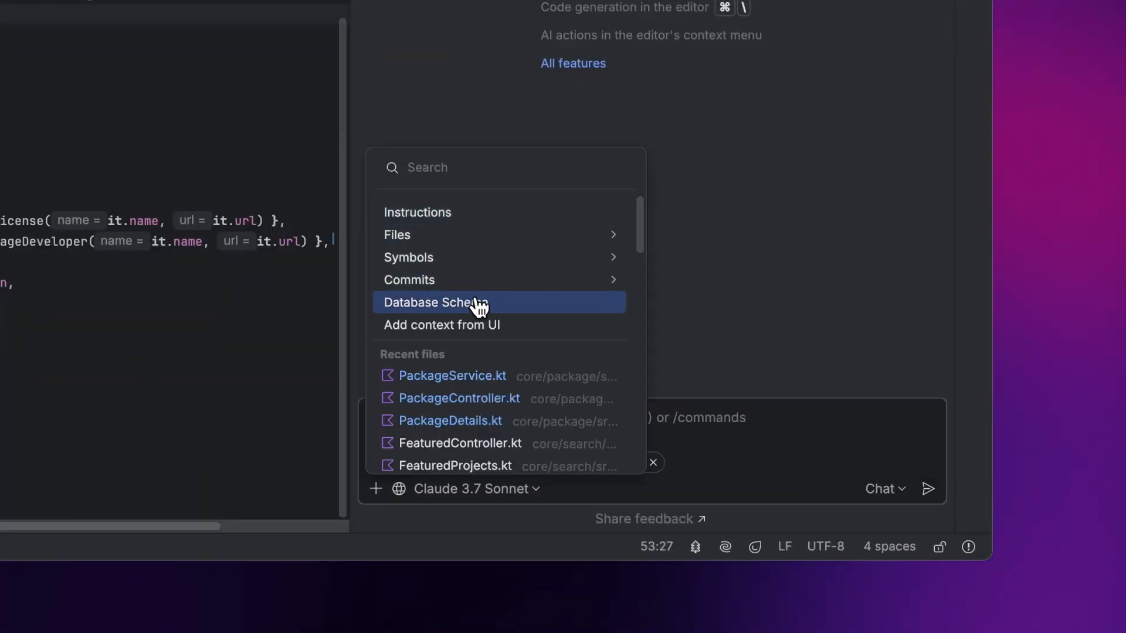
pyautogui.moveTo(523, 310)
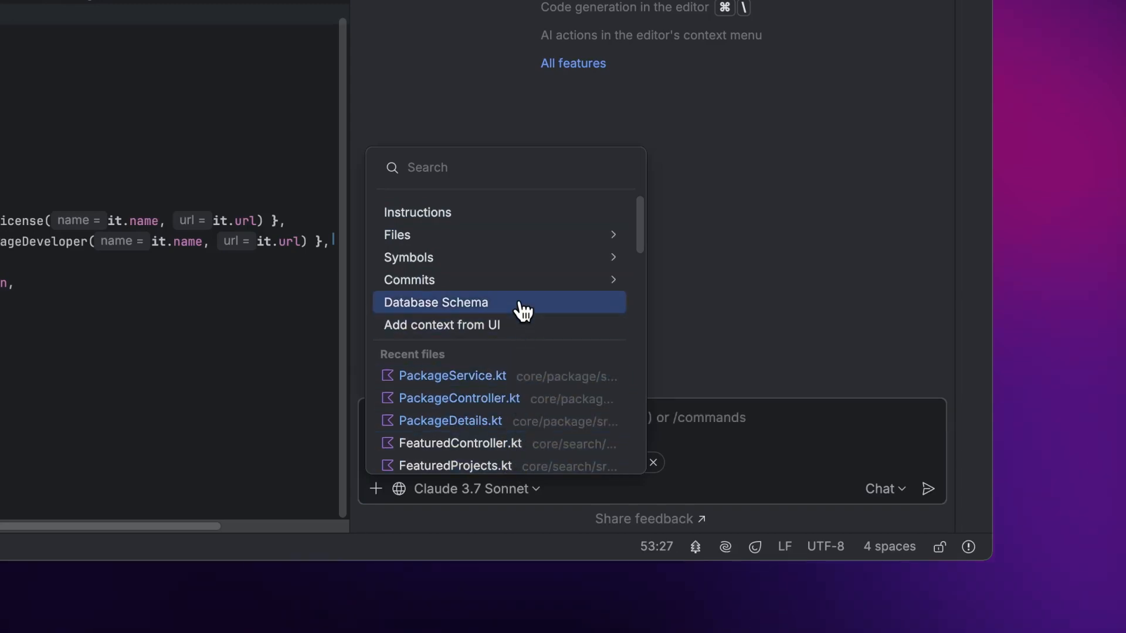
pyautogui.click(408, 280)
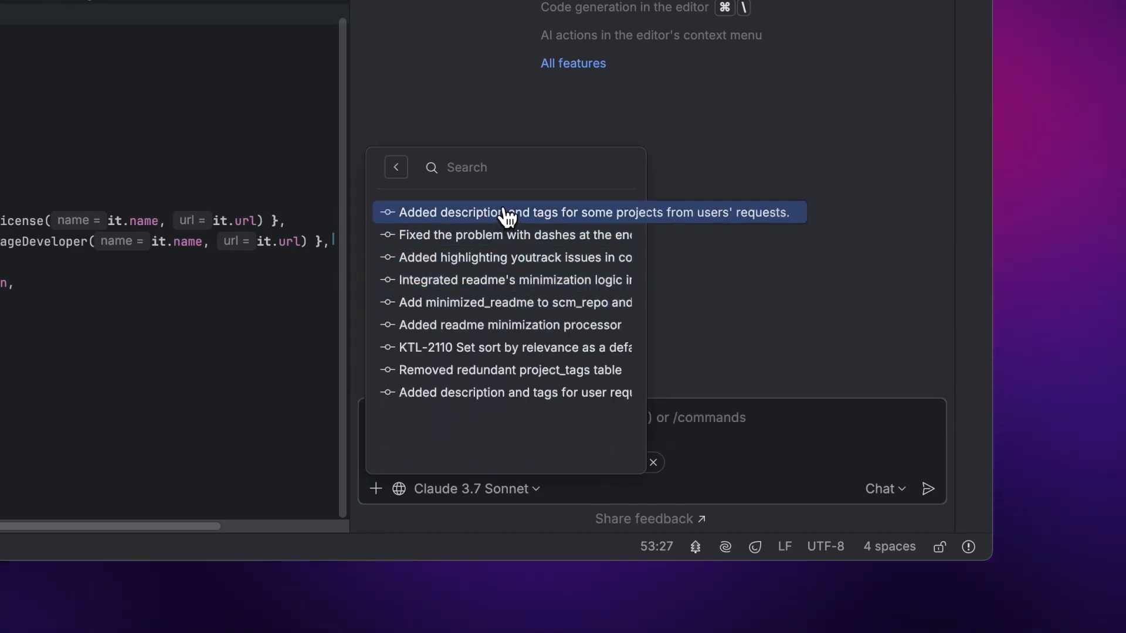